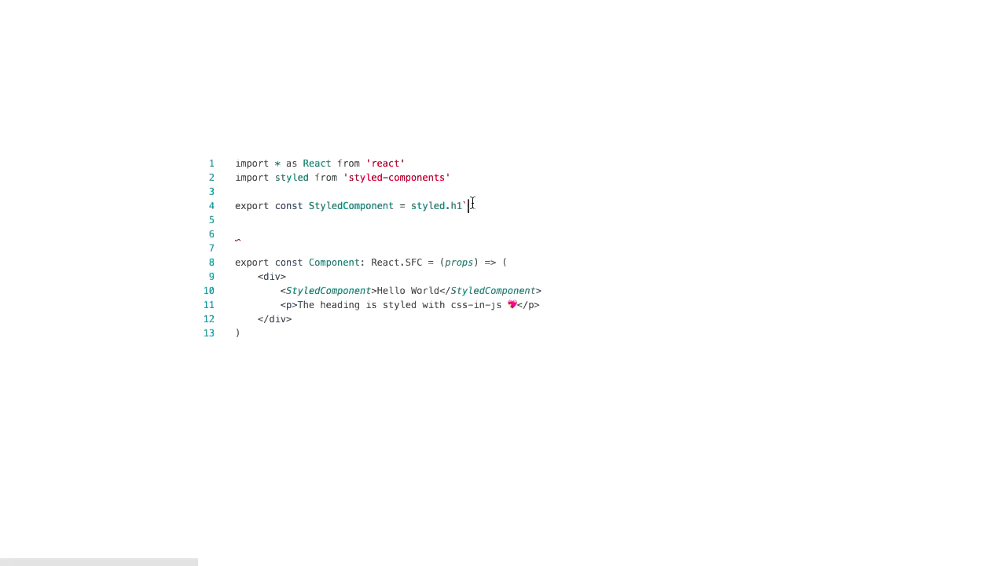
pyautogui.moveTo(472, 204)
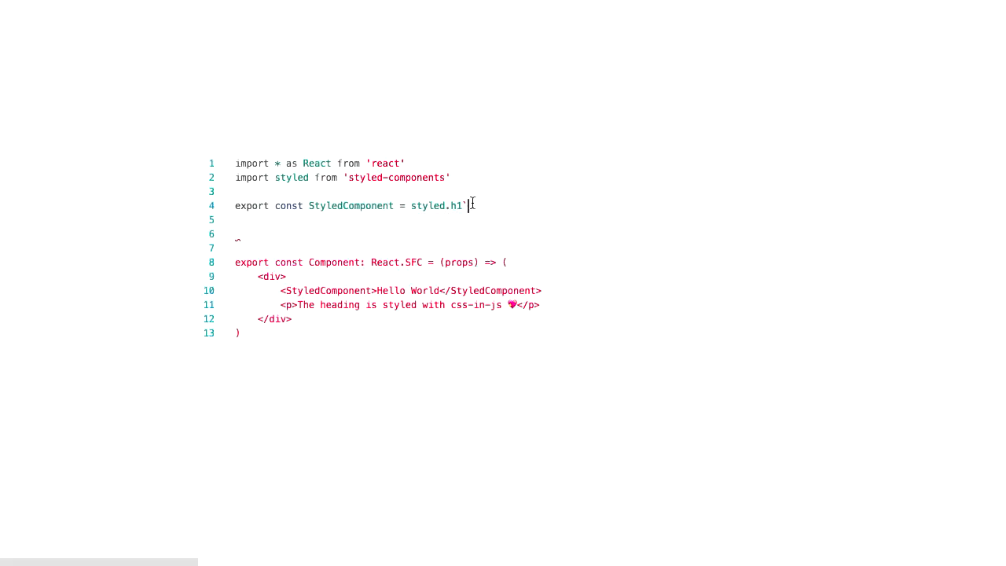
# Show the glamorous usage slide with the built-in Div component import lines highlighted
pyautogui.write('display: none')
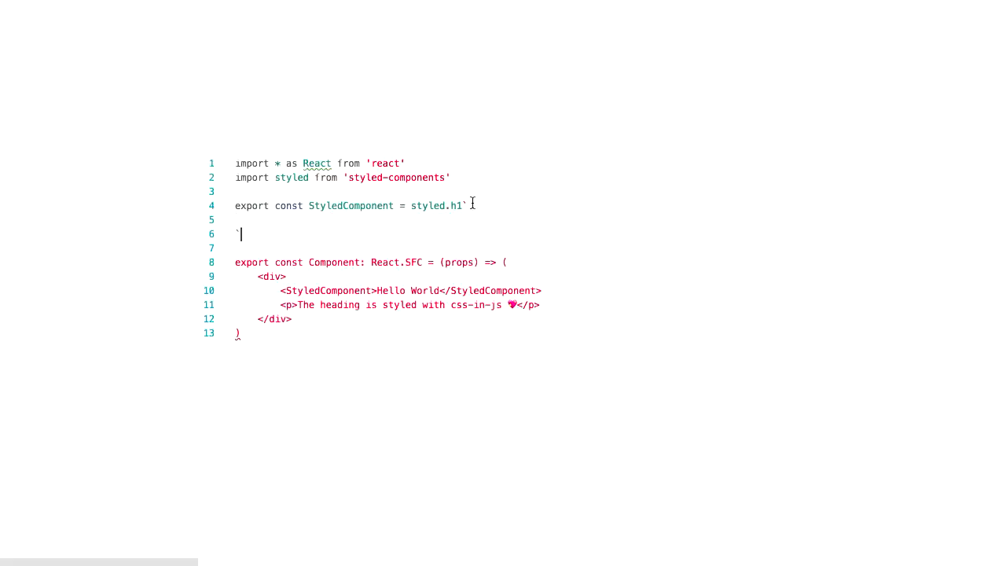
pyautogui.write('display: none')
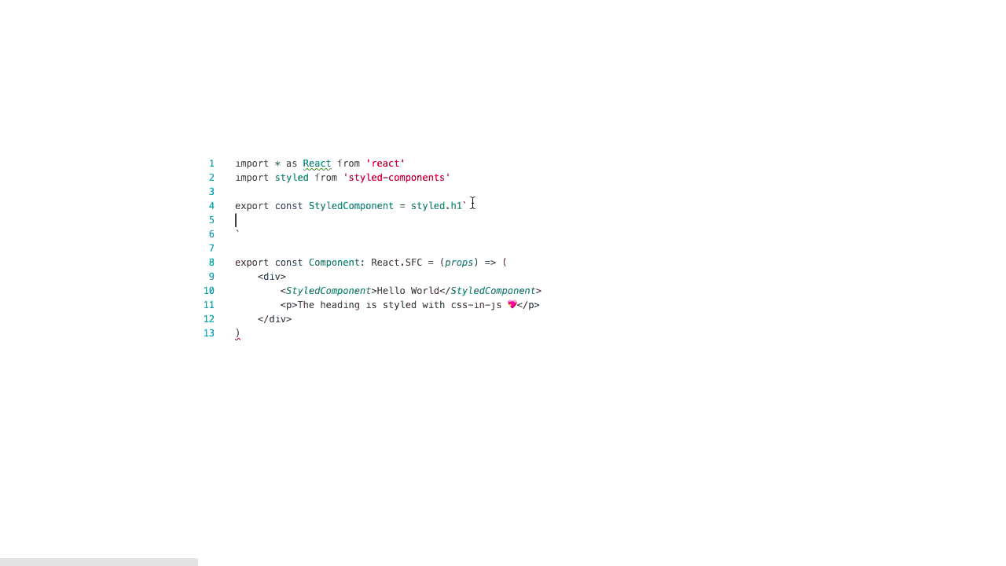
pyautogui.write('display: none')
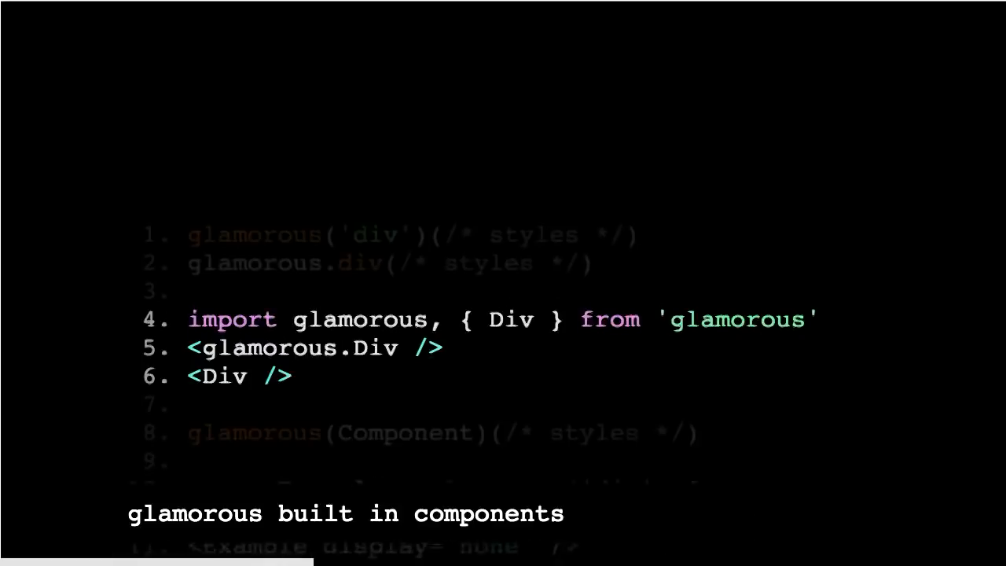
pyautogui.scroll(3)
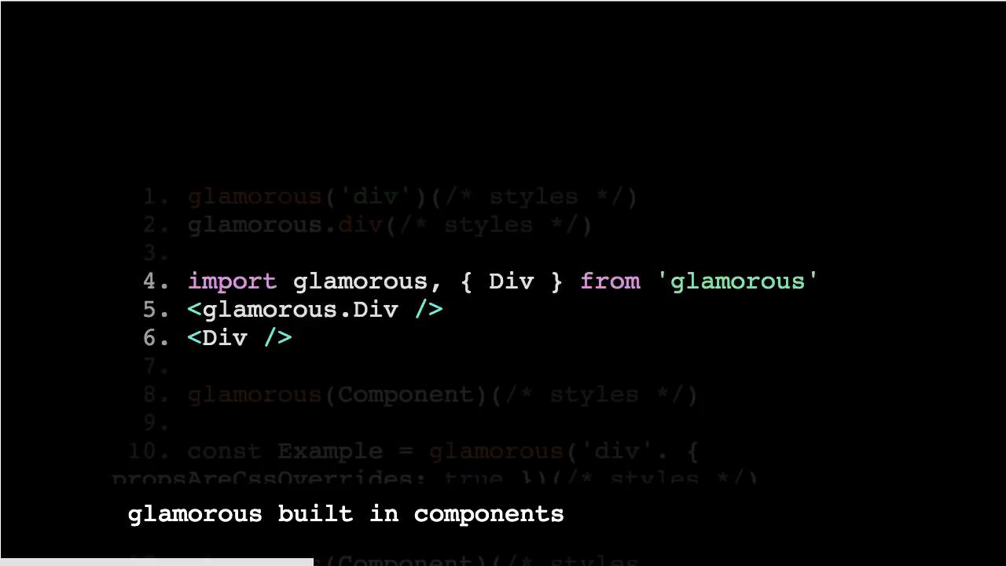
pyautogui.scroll(-3)
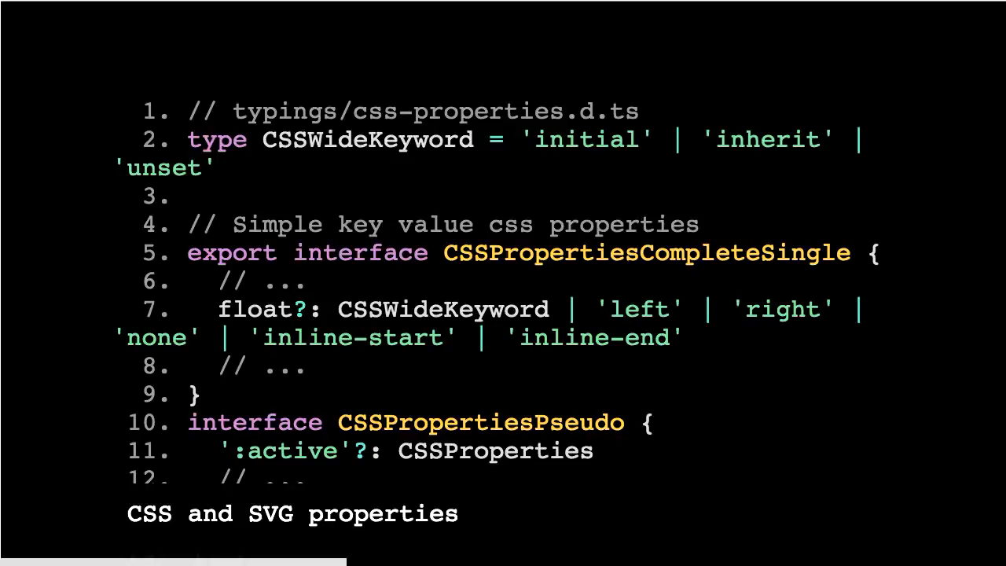
# Advance past 'CSS and SVG properties cont' to the Example Usage papayawhip style slide
pyautogui.scroll(-3)
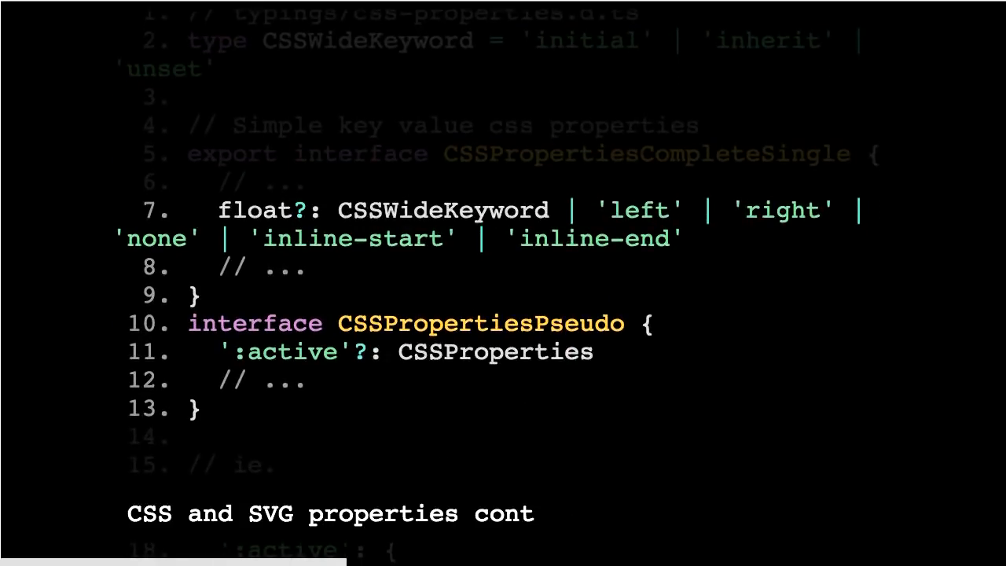
pyautogui.scroll(-3)
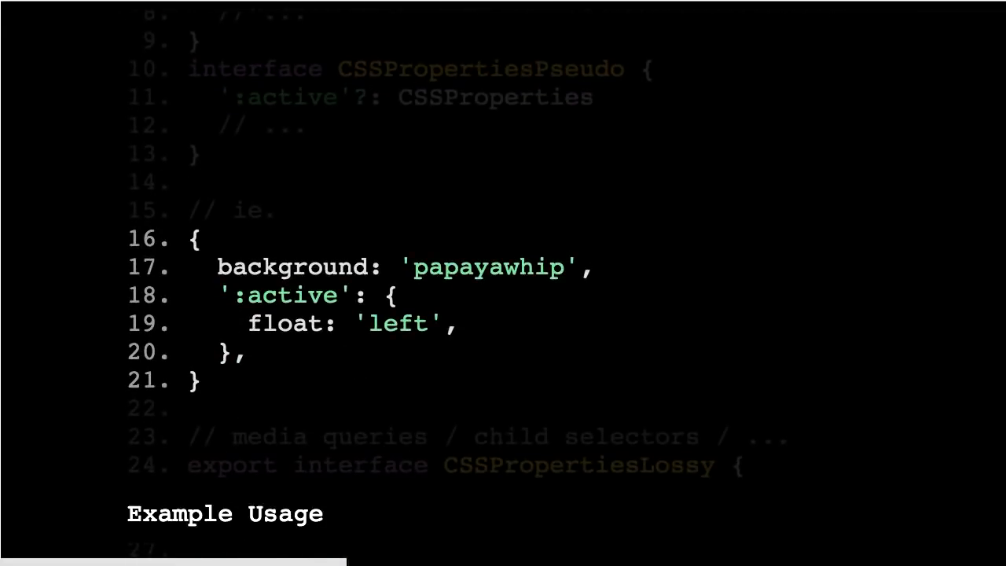
# Advance to the media queries / contextual selectors CSSPropertiesLossy slide
pyautogui.scroll(-3)
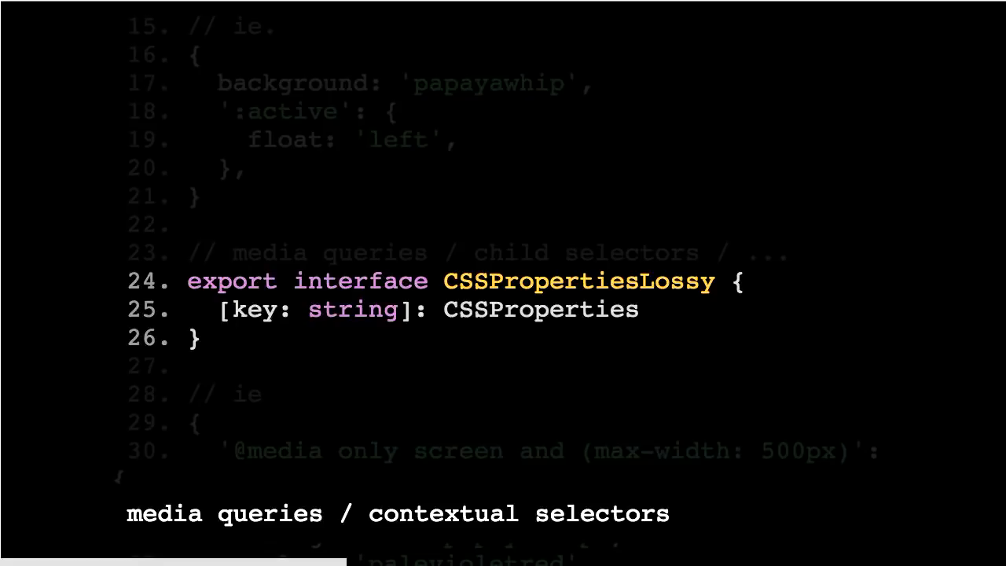
# Step through the media queries, contextual and 'all together' example slides to 'all together cont ...'
pyautogui.scroll(-3)
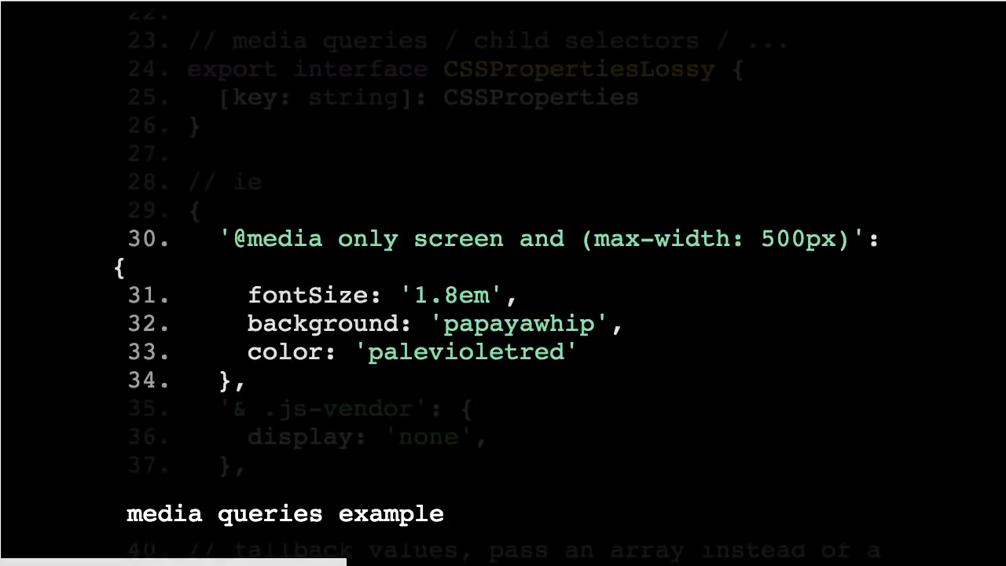
pyautogui.scroll(-3)
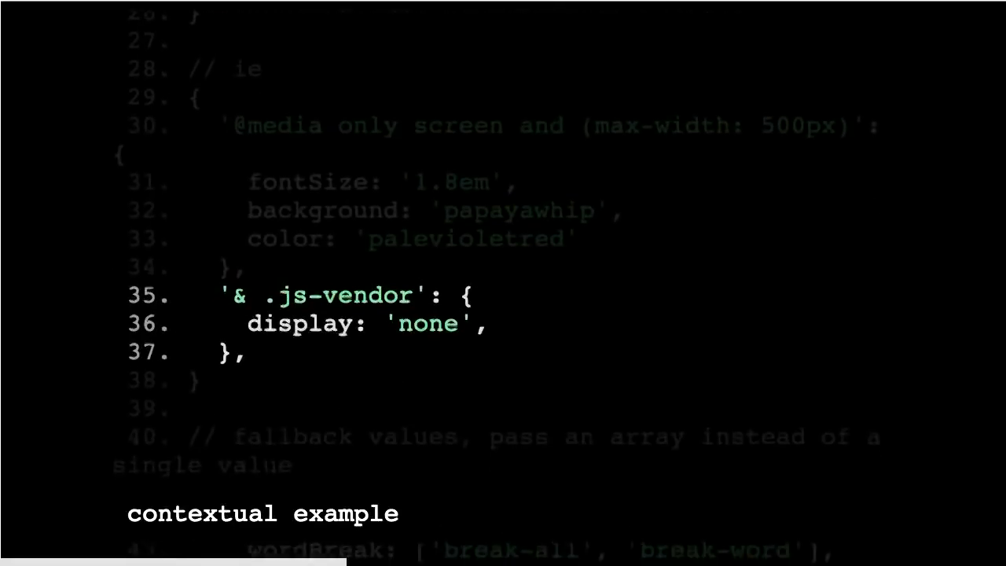
pyautogui.scroll(-3)
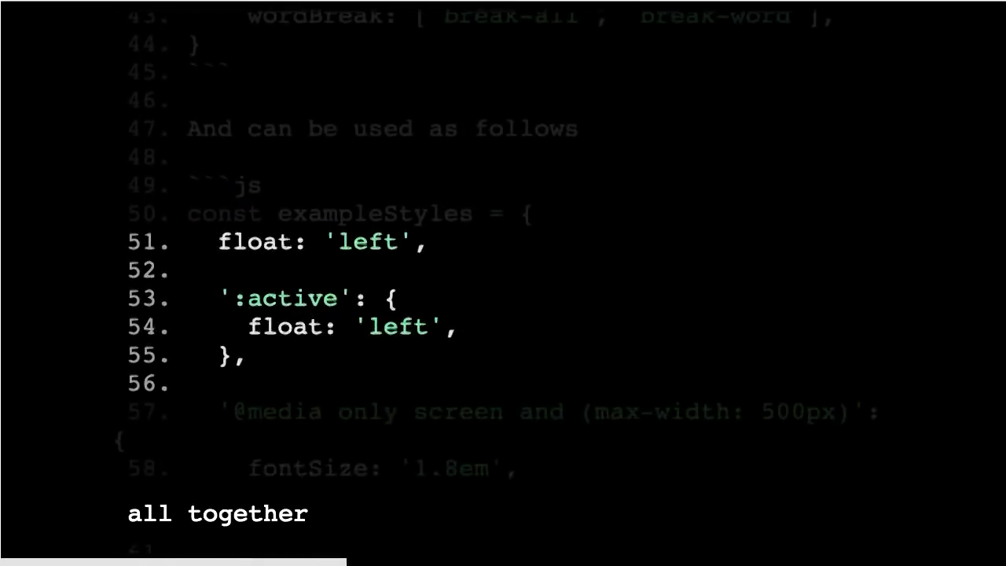
pyautogui.scroll(-3)
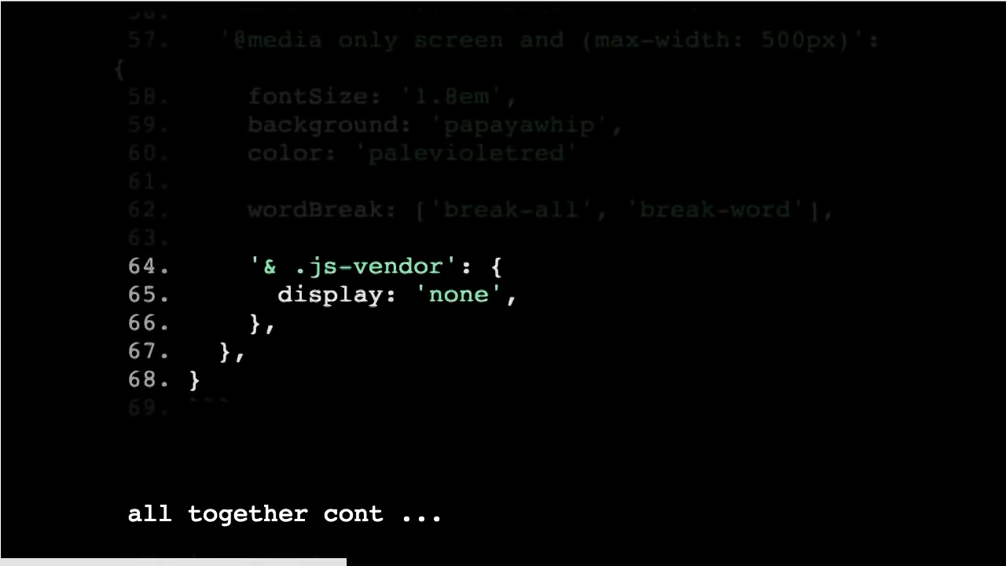
pyautogui.scroll(3)
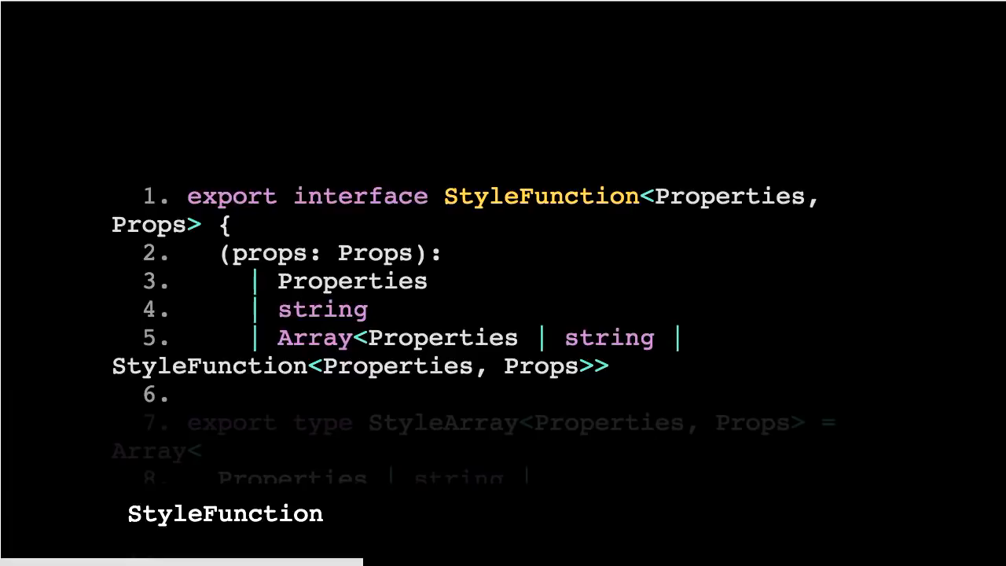
# Advance past StyleFunction and StyleArray to the StyleArgument type slide
pyautogui.scroll(-3)
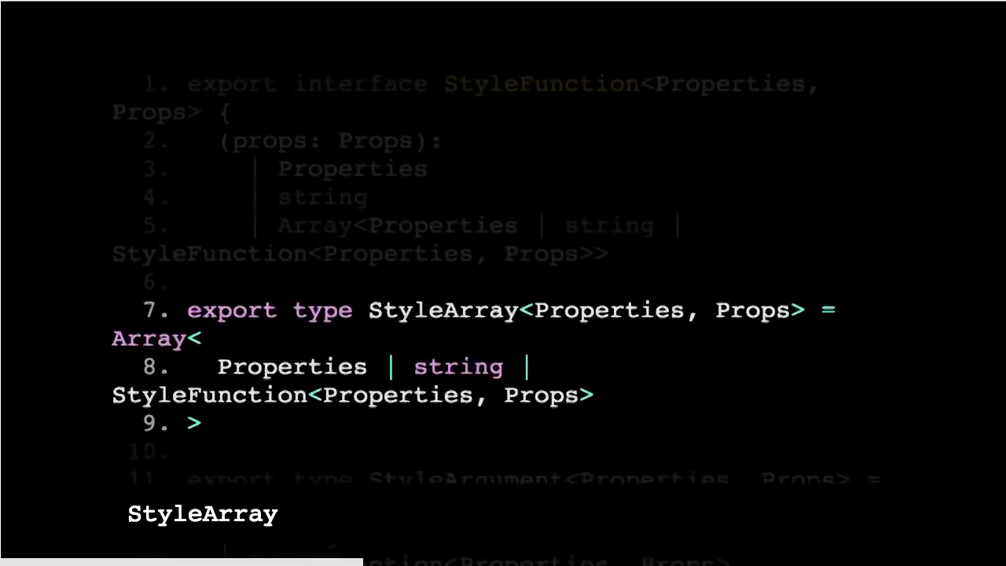
pyautogui.scroll(3)
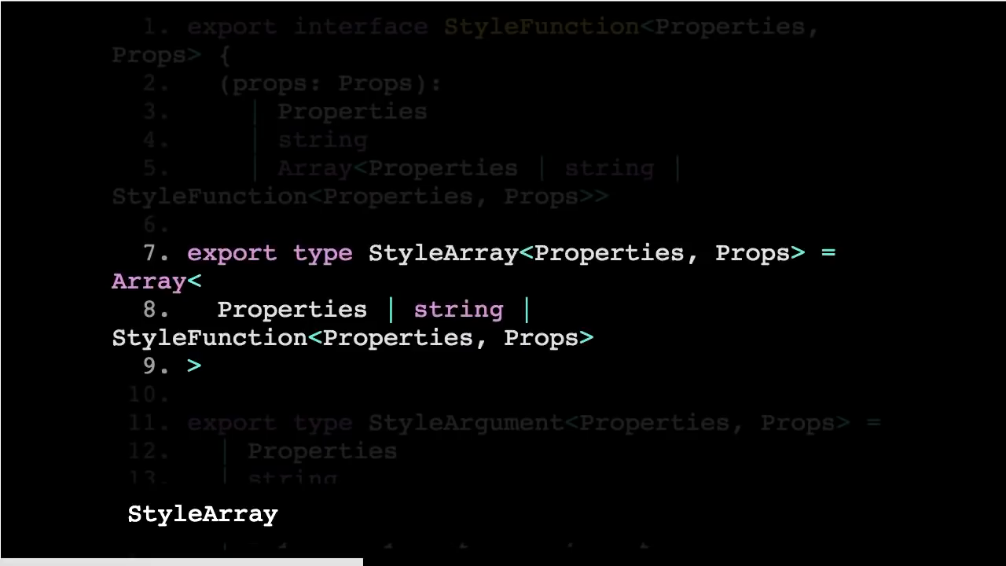
pyautogui.scroll(-3)
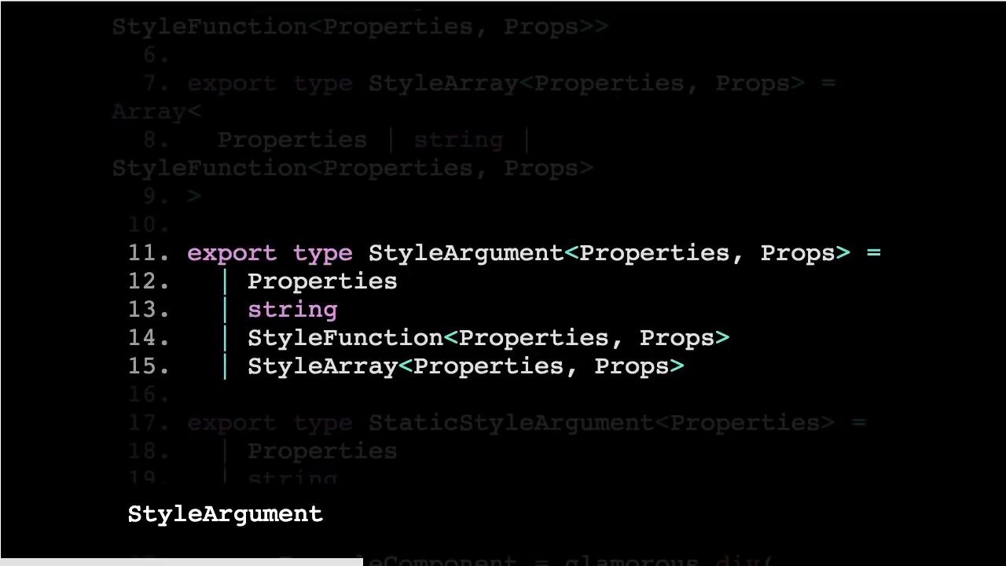
# Advance past StaticStyleArgument to the ExampleComponent glamorous.div CSSProperties example
pyautogui.scroll(-3)
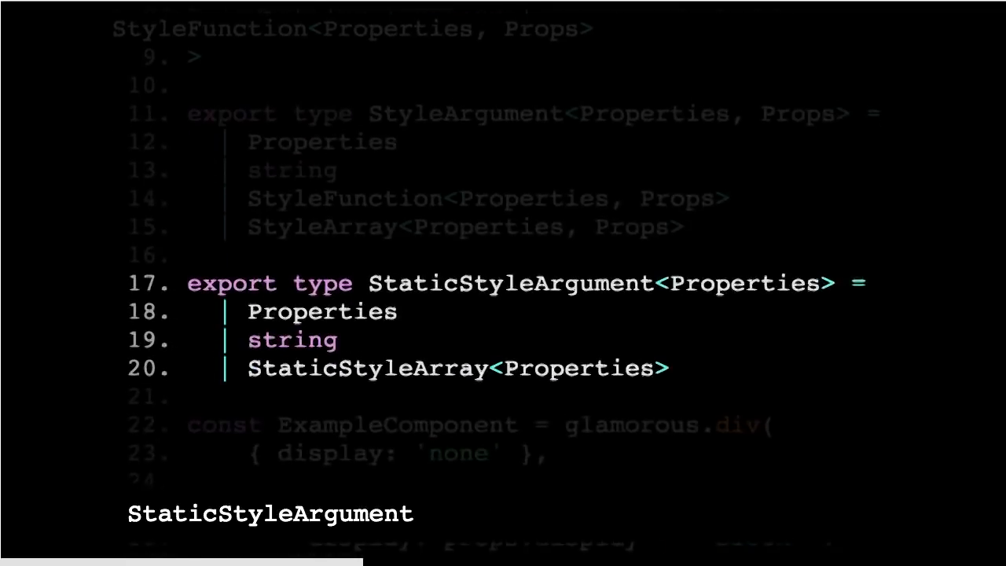
pyautogui.scroll(3)
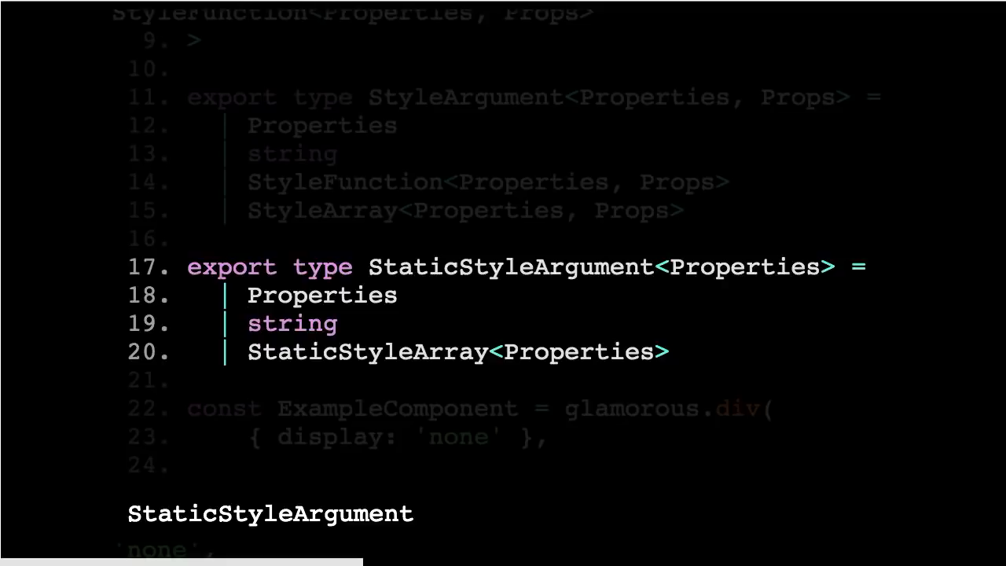
pyautogui.scroll(-3)
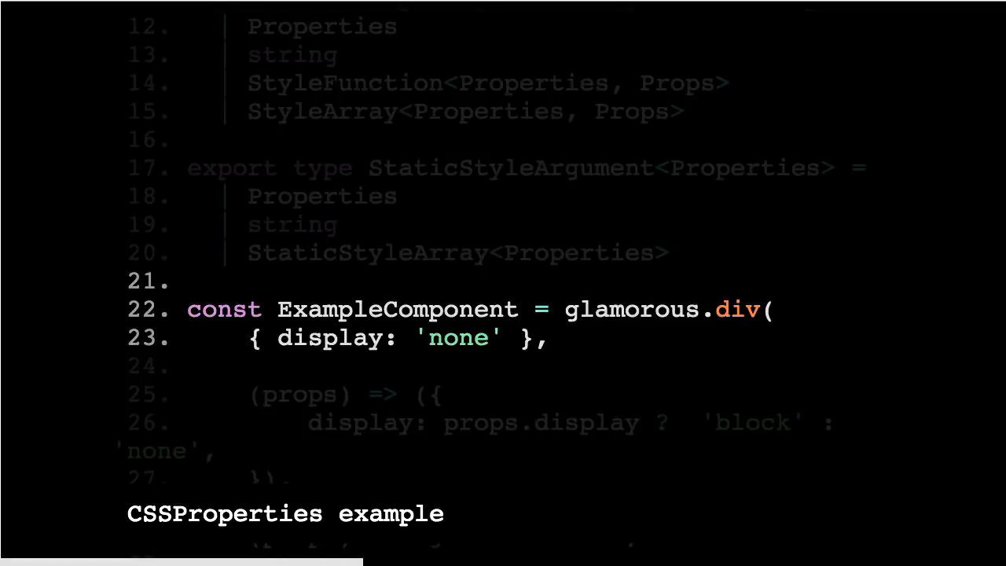
# Step through the style function CSS-object and 'js-classname' examples to Component Factory creation
pyautogui.scroll(-3)
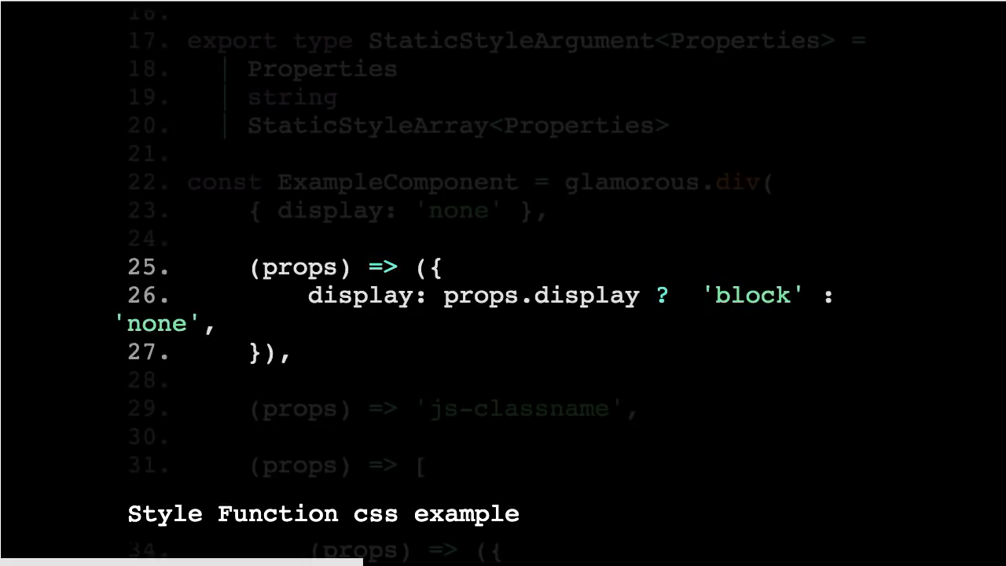
pyautogui.scroll(-3)
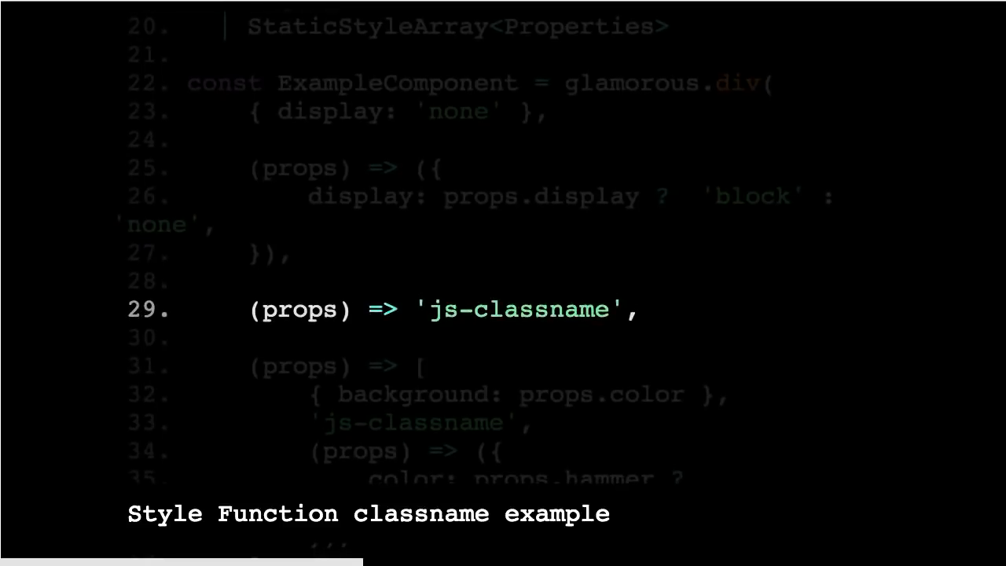
pyautogui.scroll(-3)
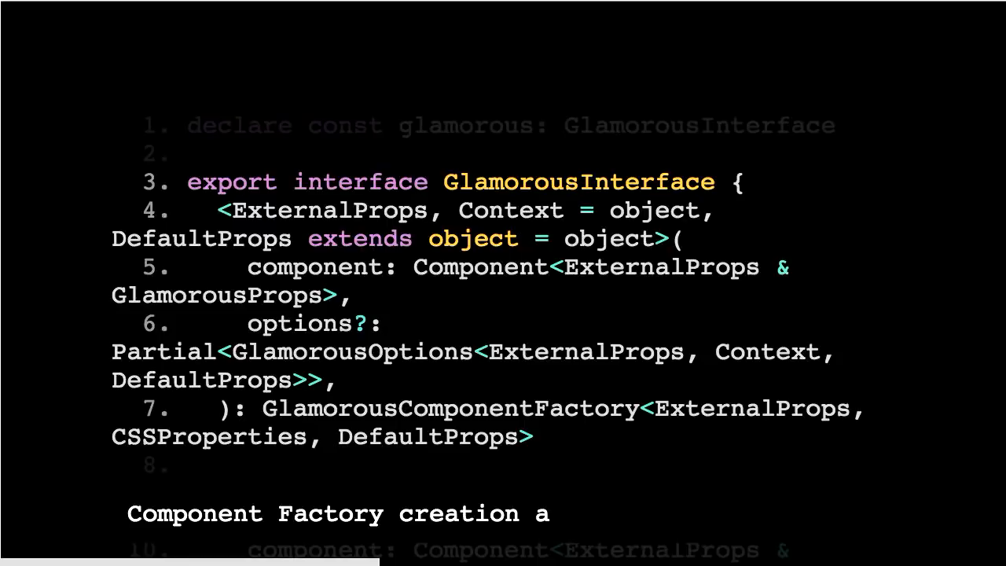
# Advance to the GlamorousComponentFactory interface code block
pyautogui.scroll(-3)
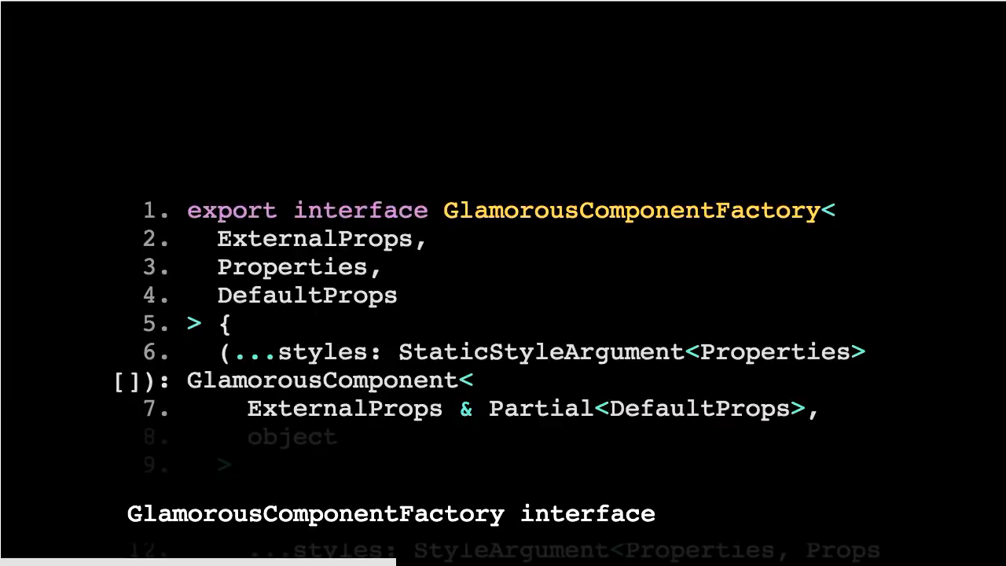
# Advance to the <Props extends {theme: any}> themed dynamic styles overload
pyautogui.scroll(-3)
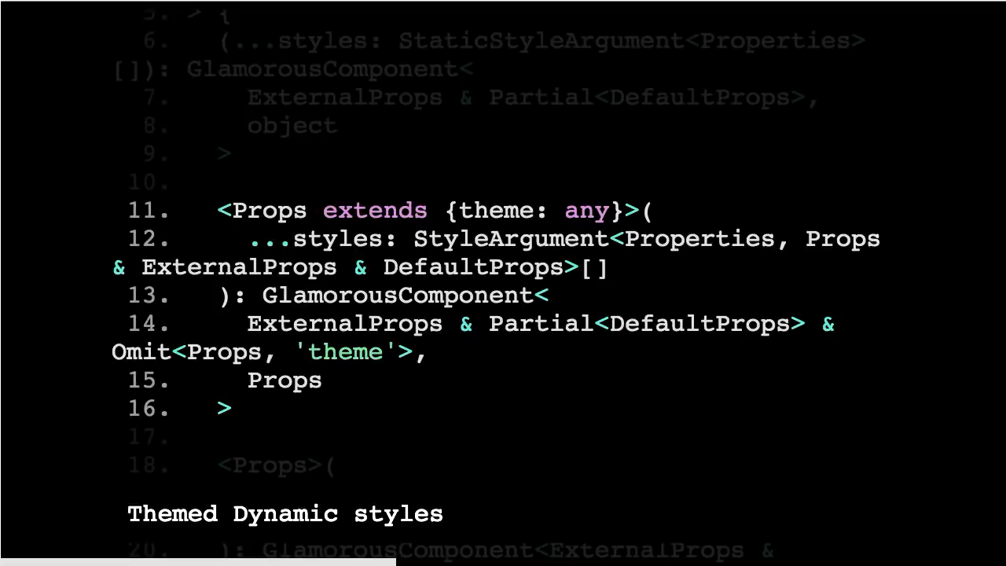
# Advance to the plain <Props> dynamic styles overload closing GlamorousComponentFactory
pyautogui.scroll(-3)
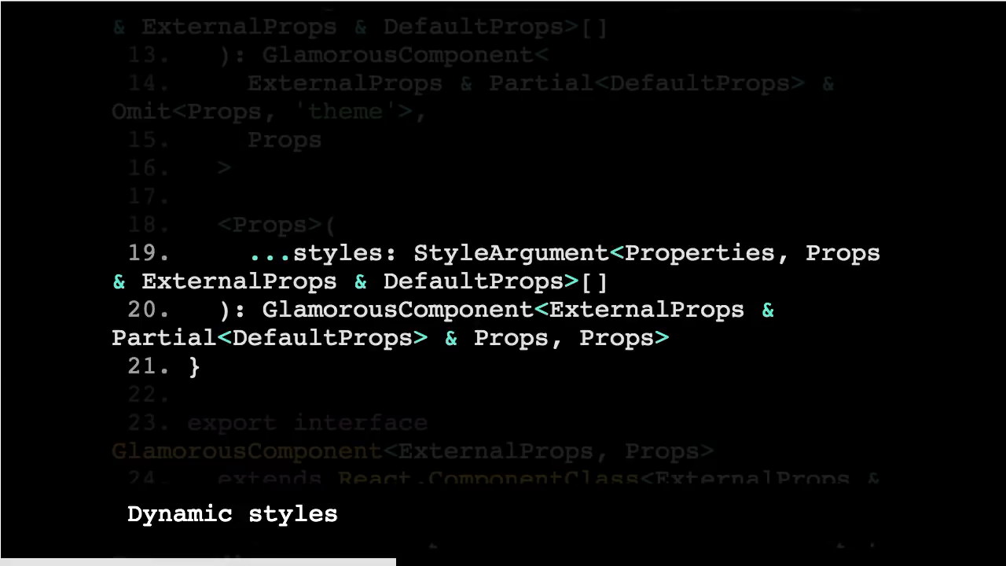
pyautogui.scroll(-3)
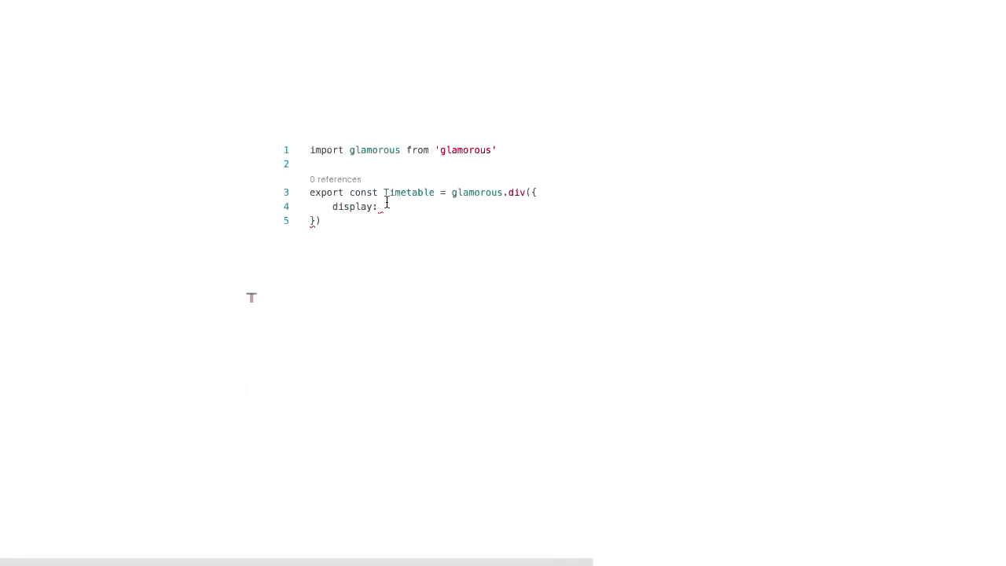
# Begin a quoted string value for the display property in the Timetable glamorous div
pyautogui.write("'")
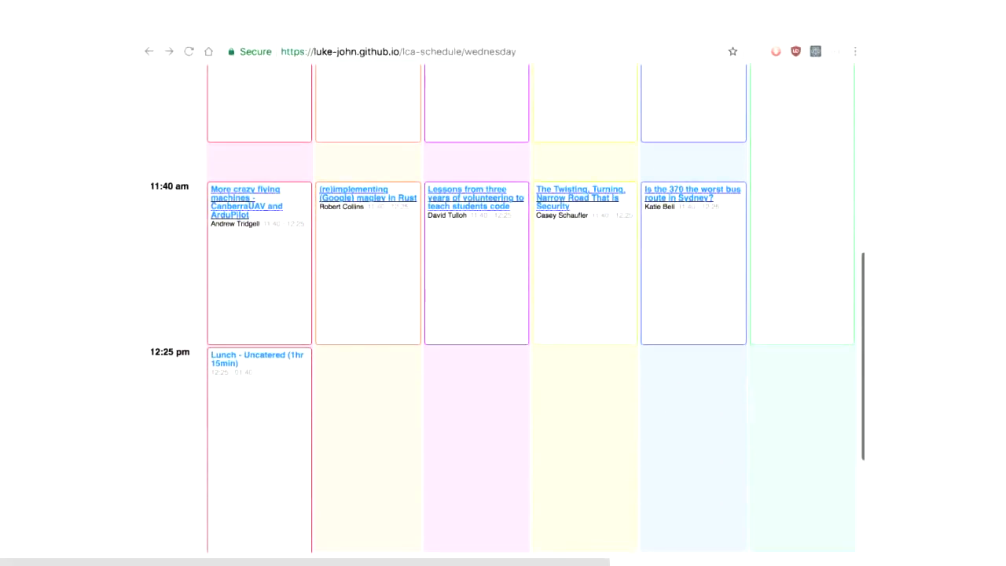
# Scroll the narrow single-column Wednesday schedule down and back up to the Schedule heading
pyautogui.scroll(-3)
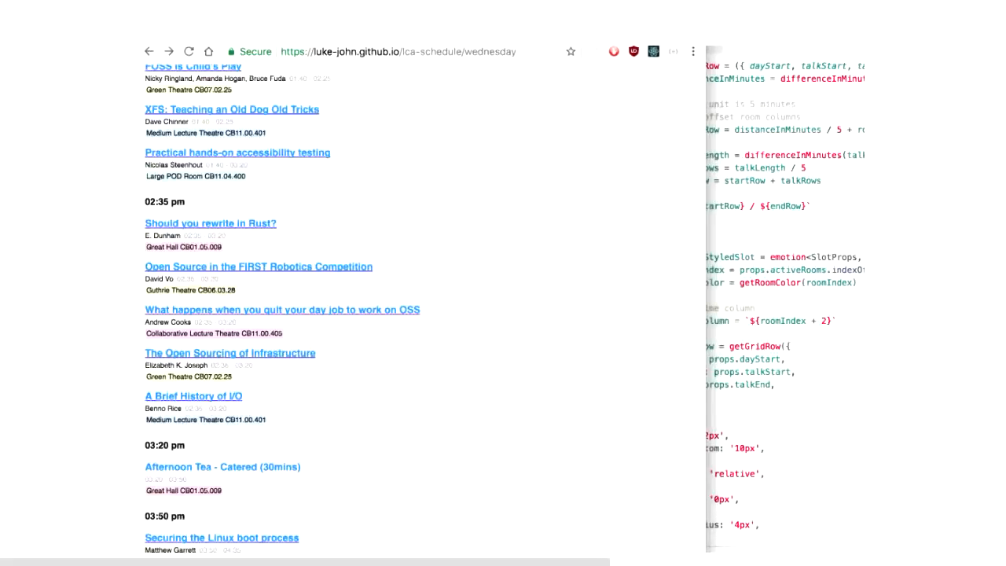
pyautogui.scroll(3)
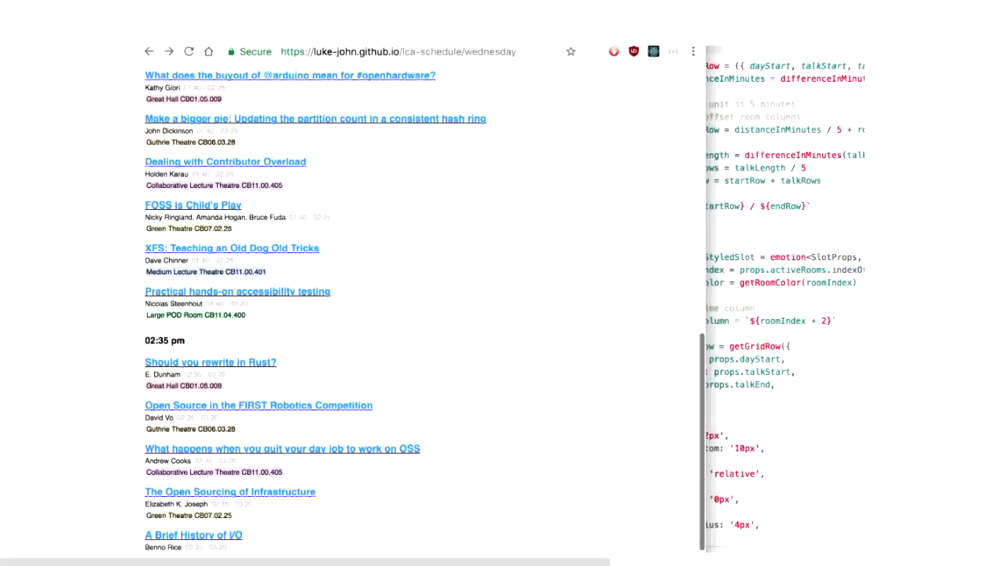
pyautogui.scroll(3)
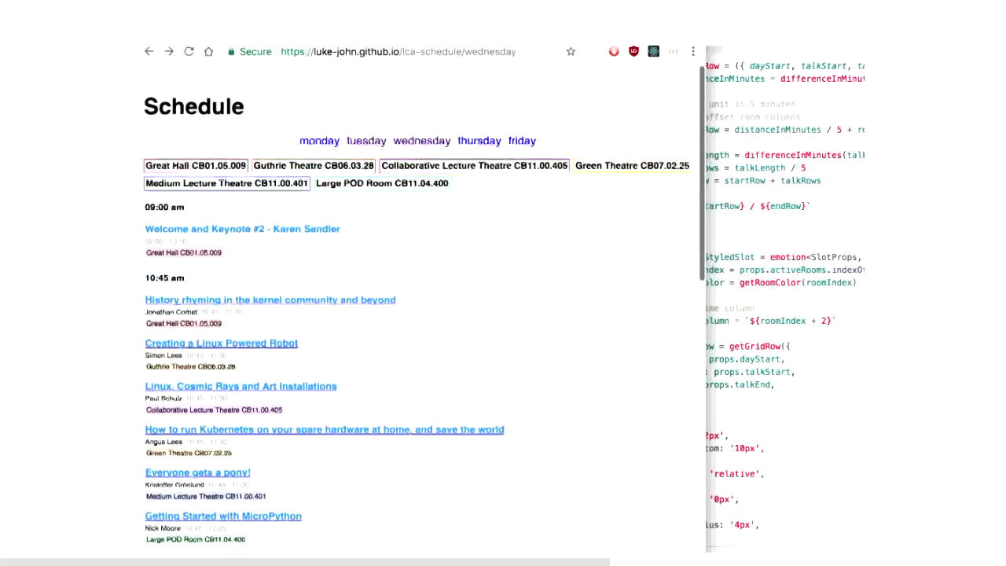
# Inspect the 'Creating a Linux Powered Robot' title's h4 and p markup in DevTools, then close it
pyautogui.rightClick(220, 343)
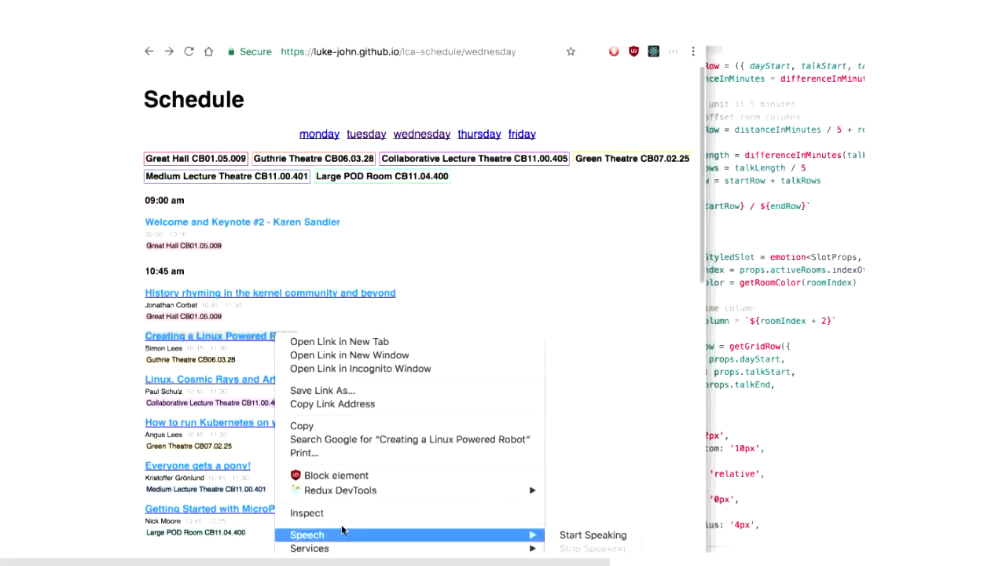
pyautogui.click(308, 512)
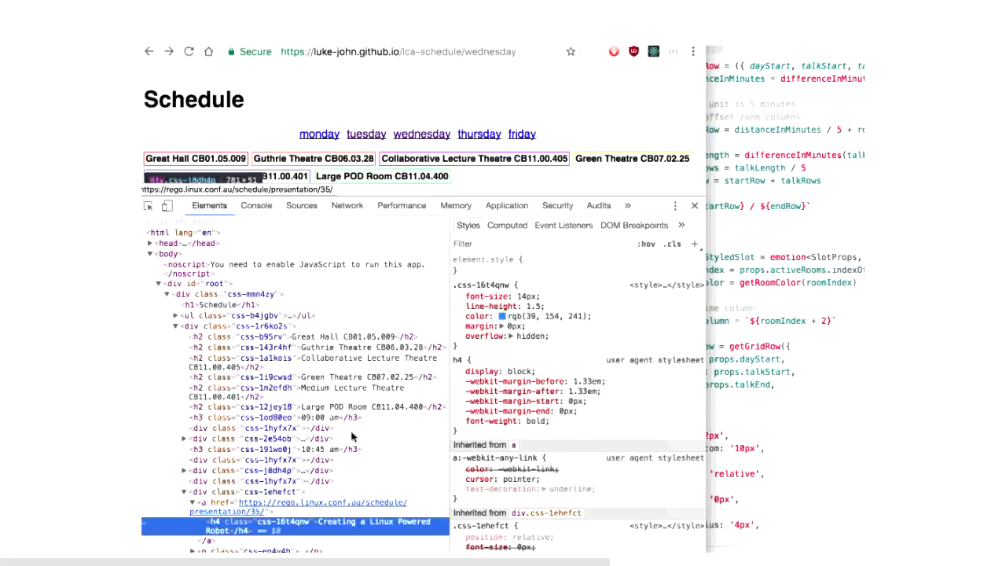
pyautogui.scroll(-3)
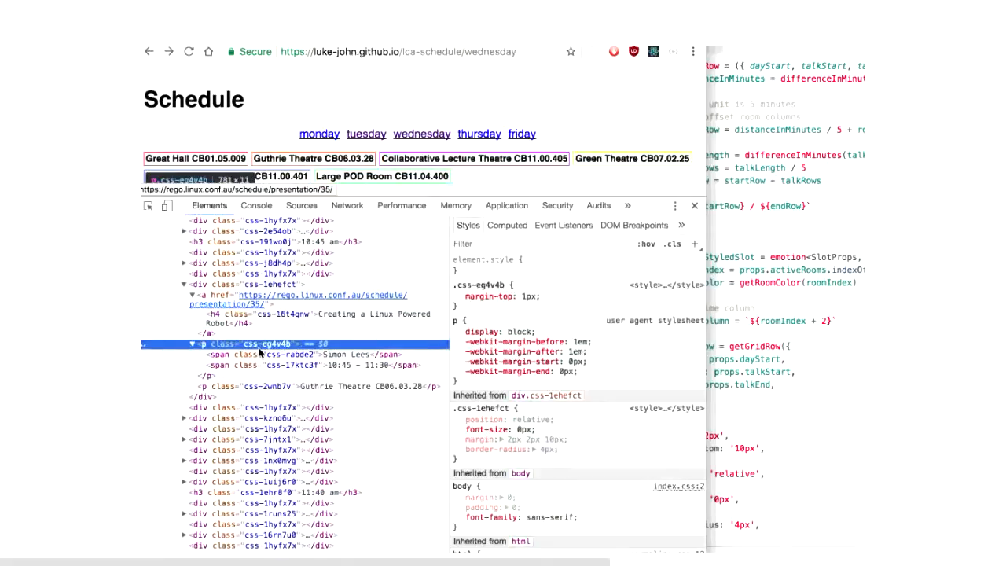
pyautogui.click(693, 204)
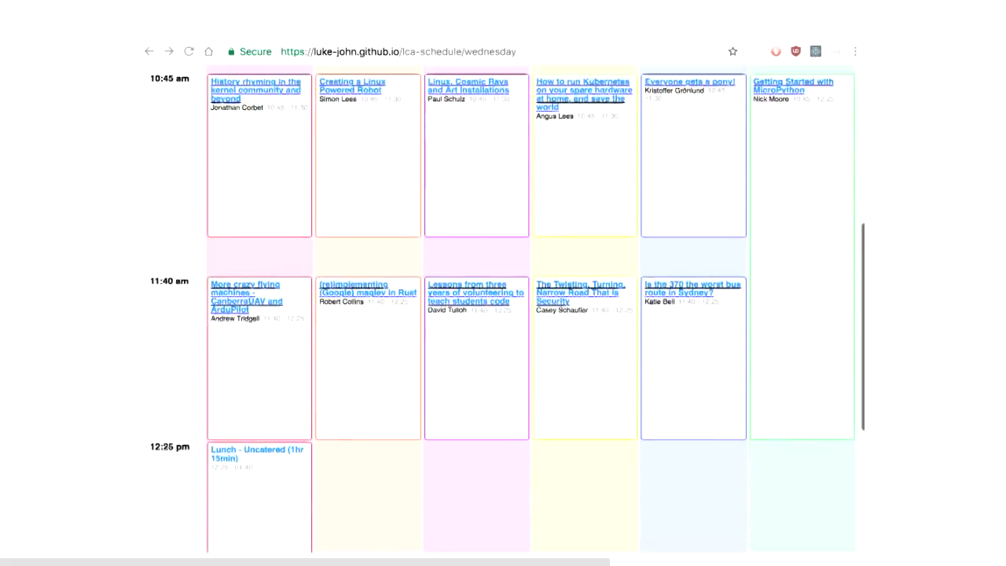
pyautogui.scroll(-3)
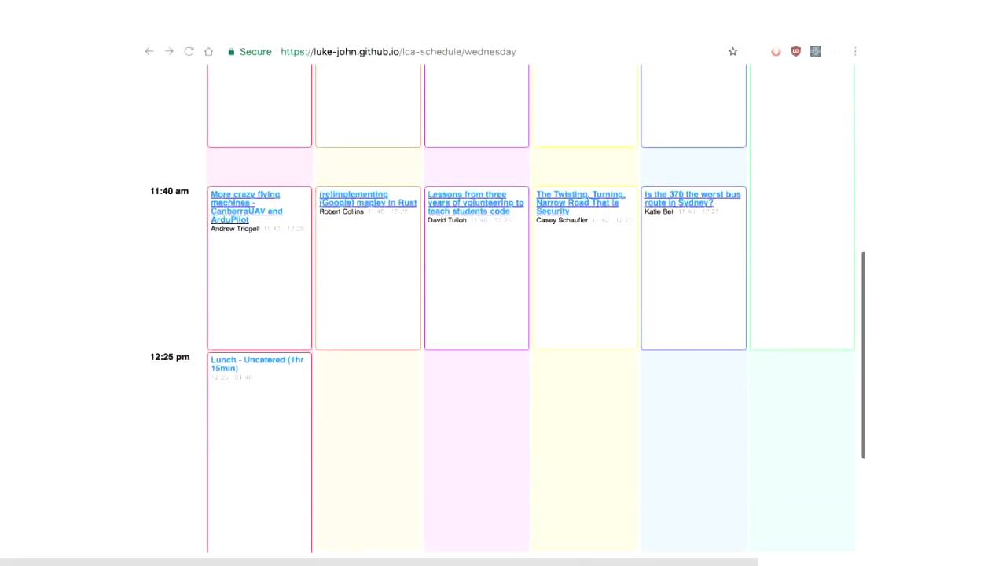
# Scroll the Elements panel to the robot talk's markup and select its entry
pyautogui.scroll(-3)
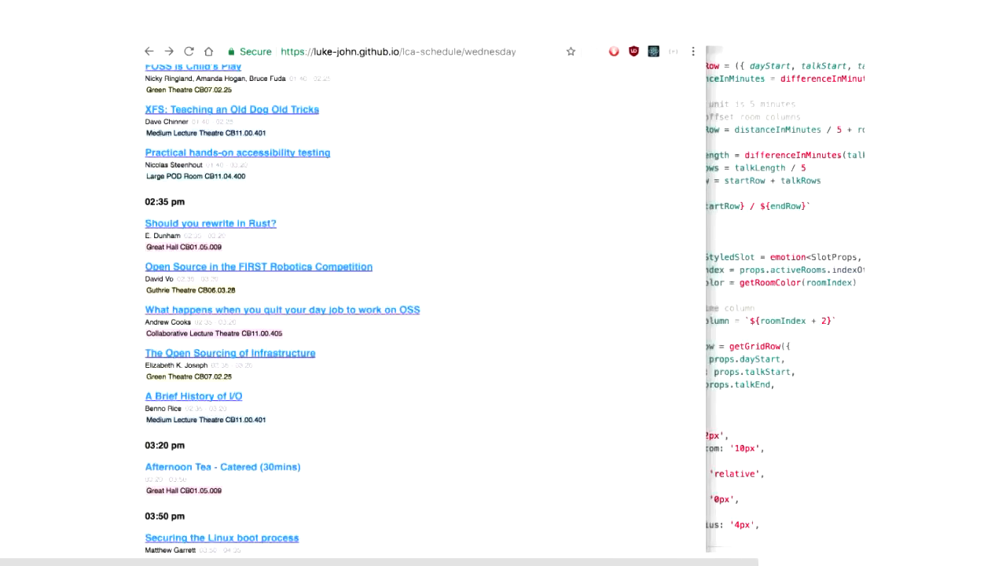
pyautogui.scroll(3)
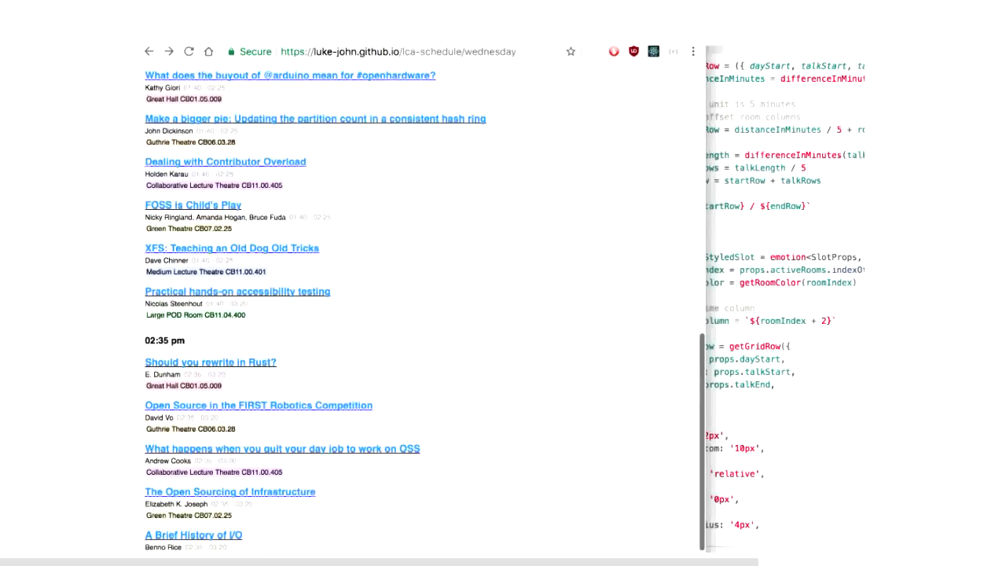
pyautogui.scroll(3)
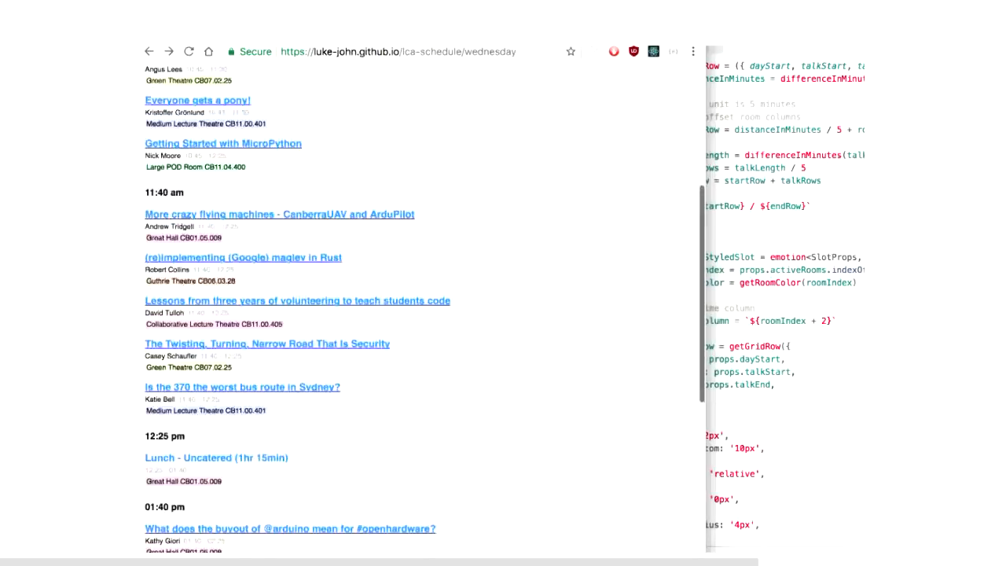
pyautogui.scroll(3)
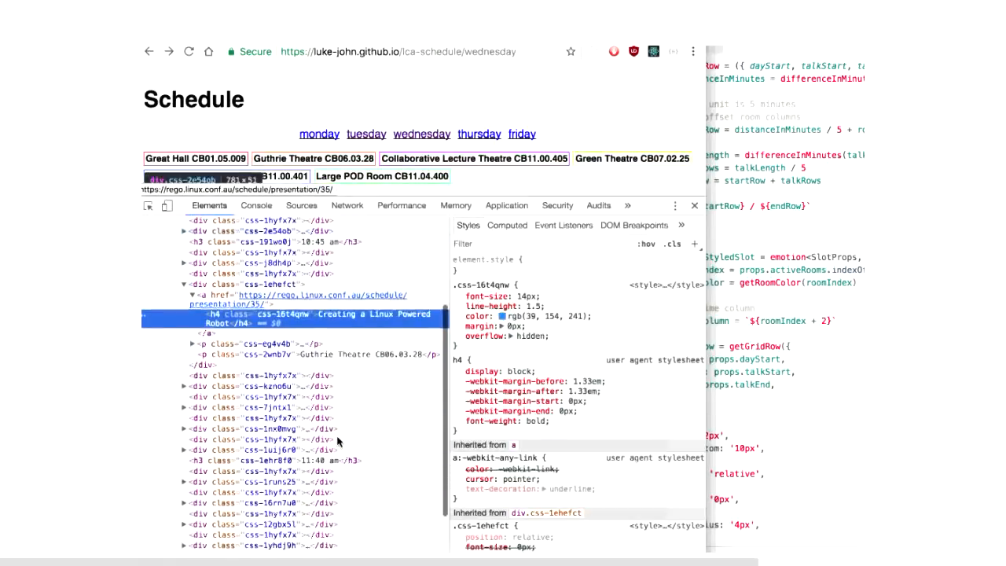
pyautogui.click(243, 343)
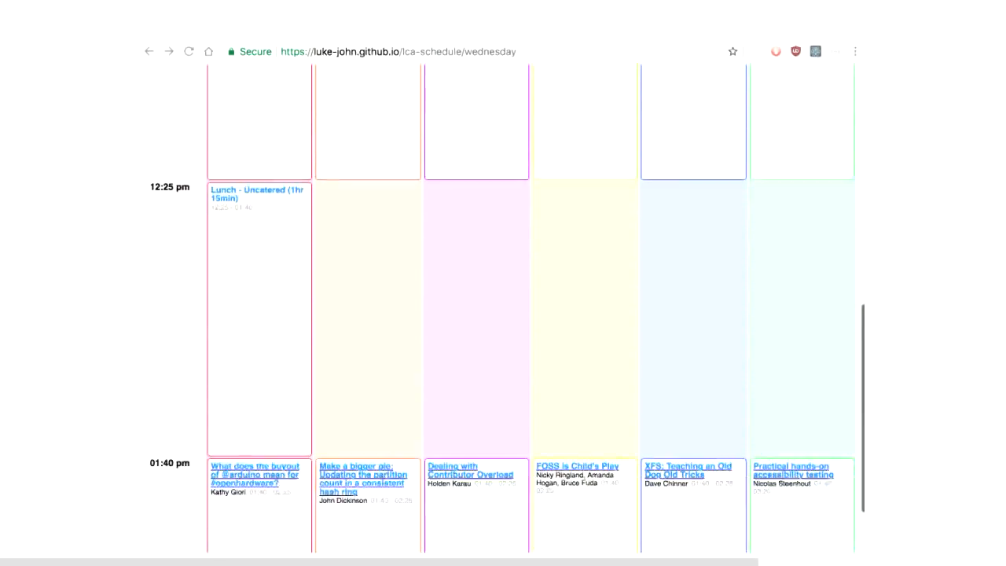
# Expand the talk's speaker-and-time paragraph to reveal its spans, then return to the grid view
pyautogui.scroll(-3)
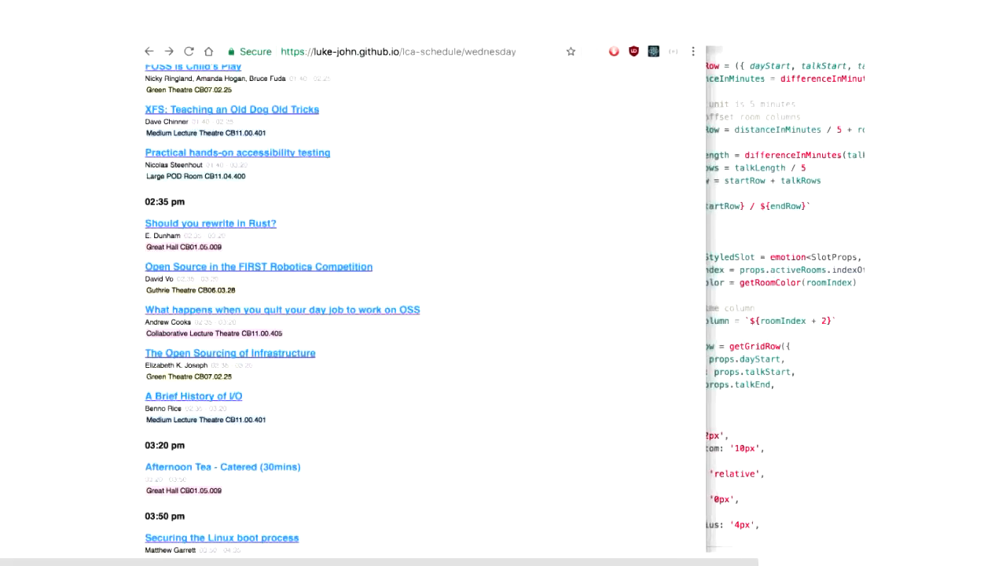
pyautogui.scroll(3)
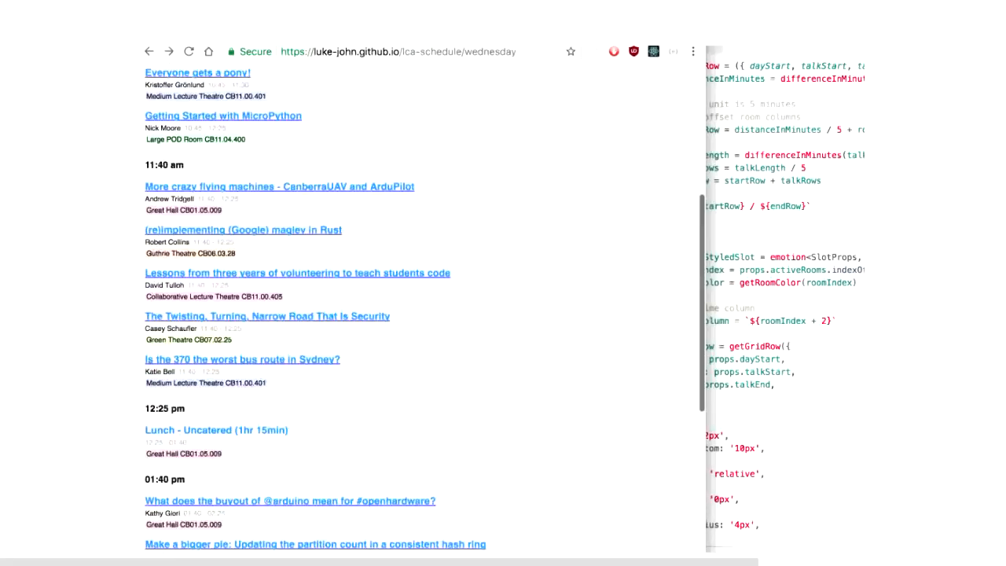
pyautogui.scroll(3)
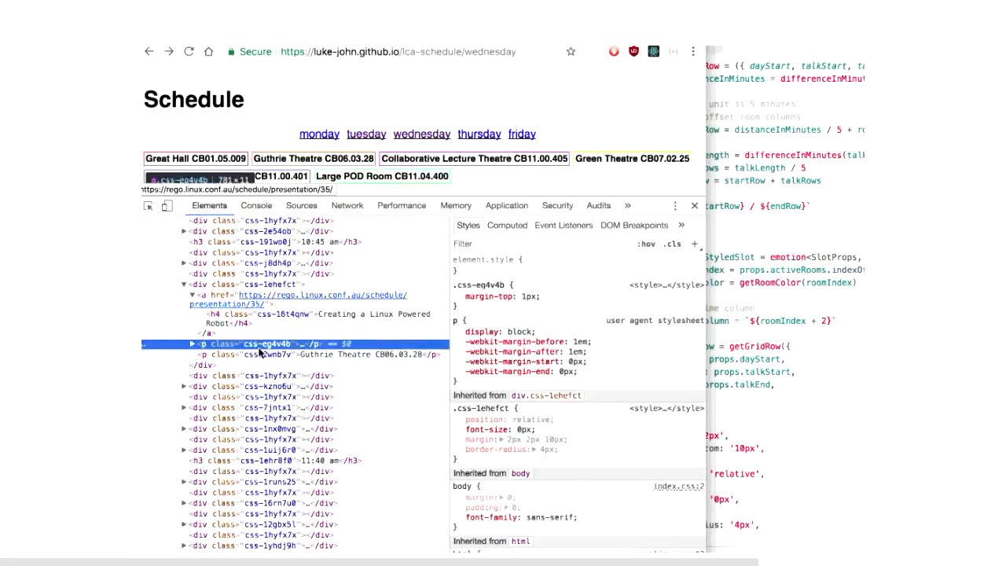
pyautogui.click(191, 342)
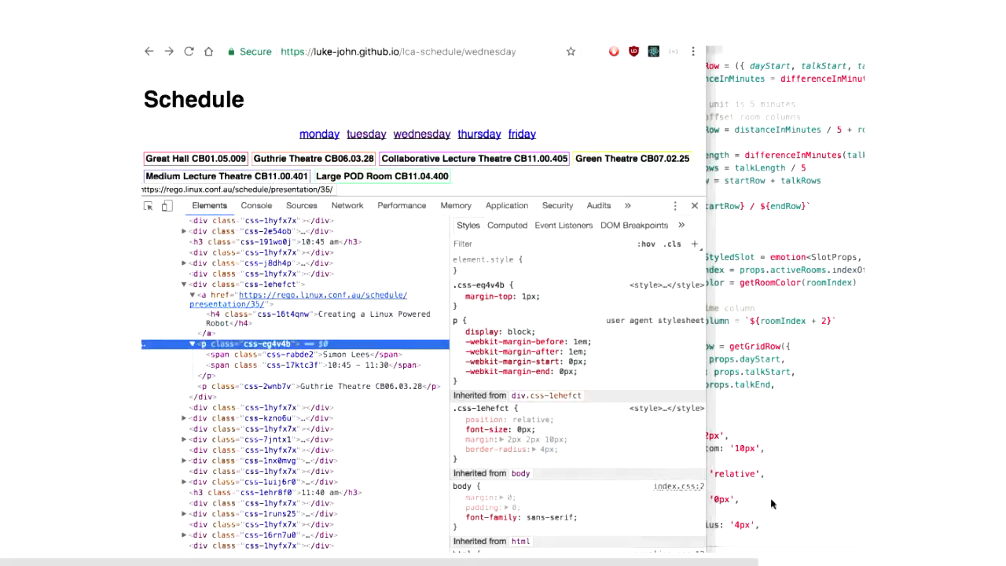
pyautogui.click(693, 205)
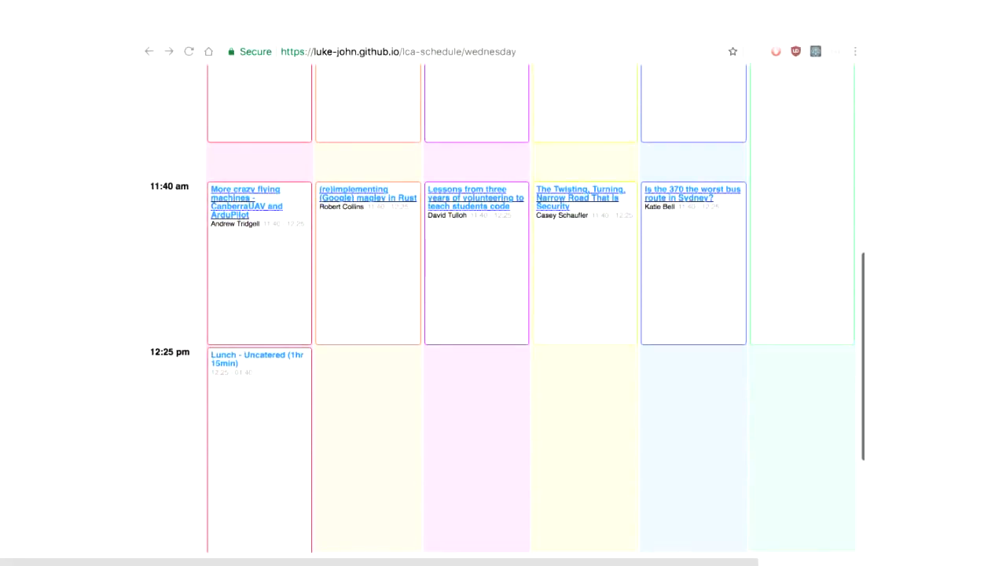
pyautogui.scroll(-3)
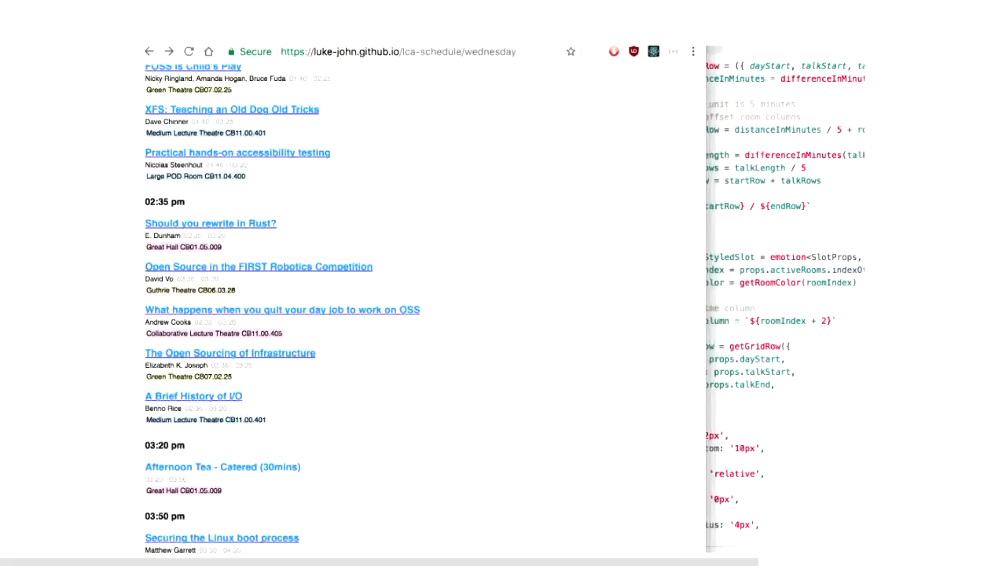
pyautogui.scroll(3)
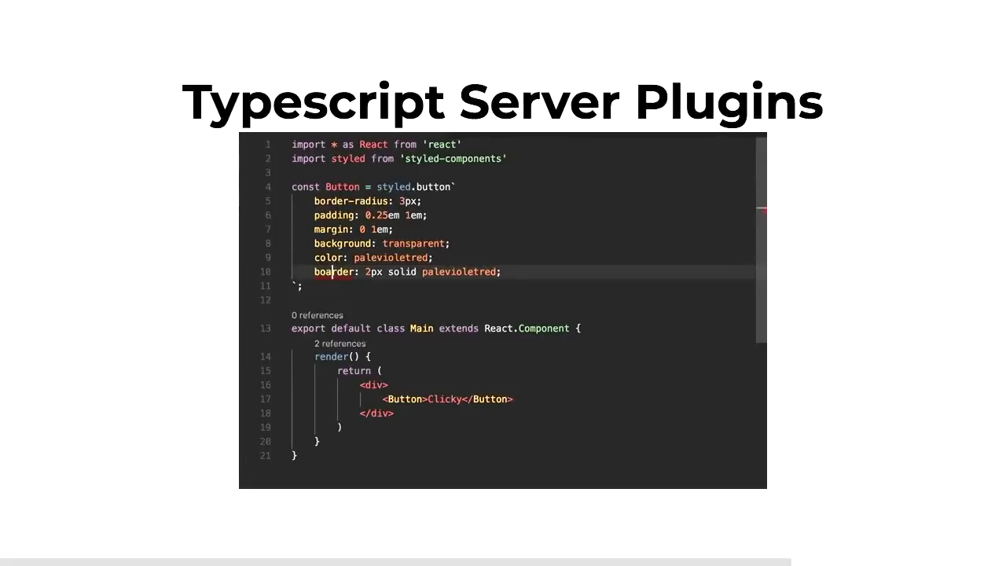
# Add a new line in the Button template and type 'font-' to show CSS font property completions
pyautogui.press('Return')
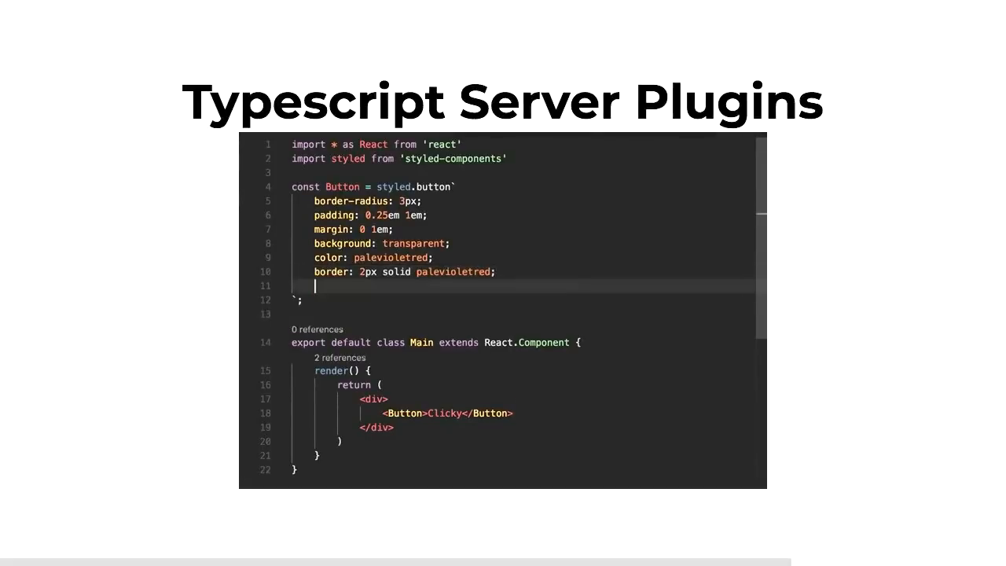
pyautogui.write('font-f')
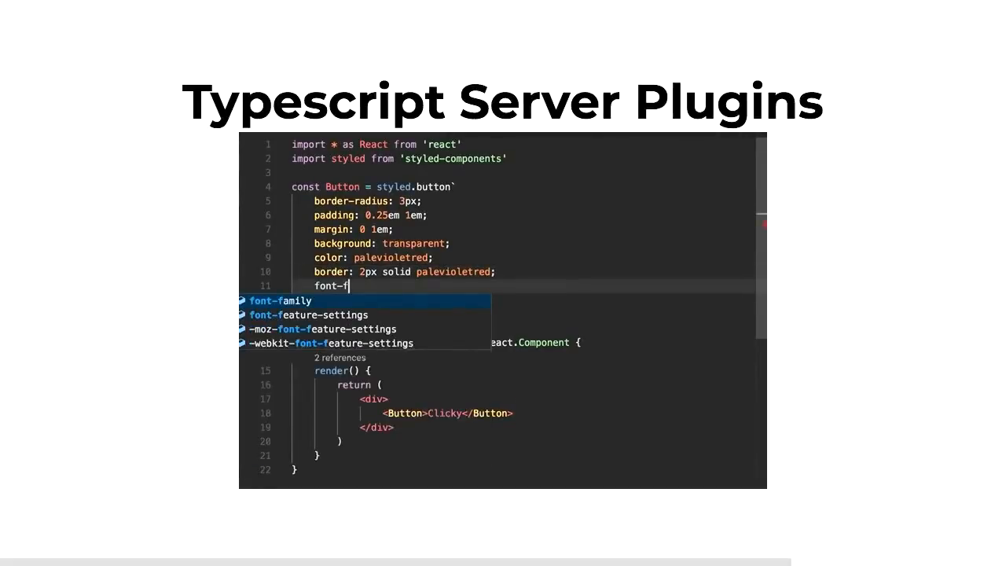
pyautogui.press('Escape')
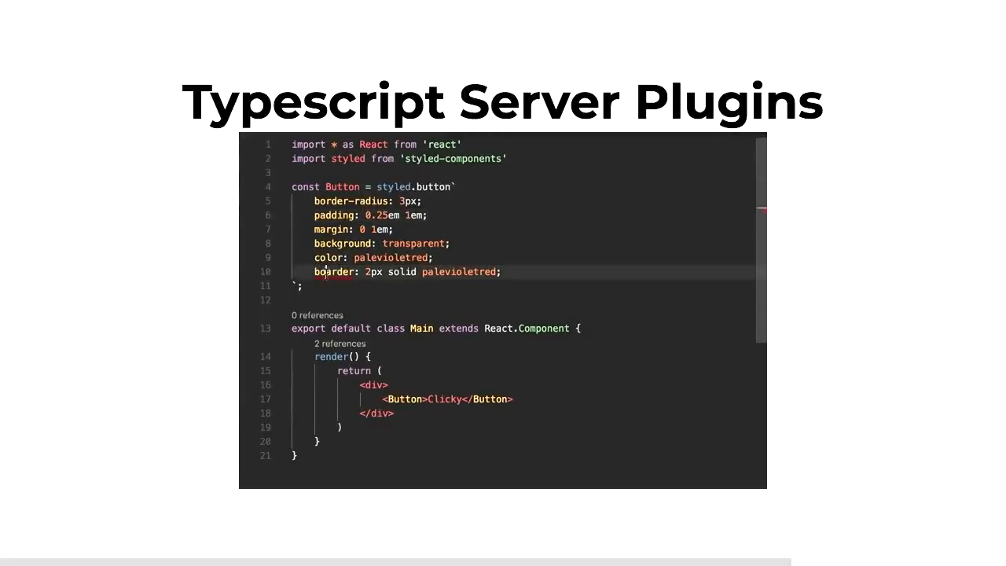
pyautogui.write('font-')
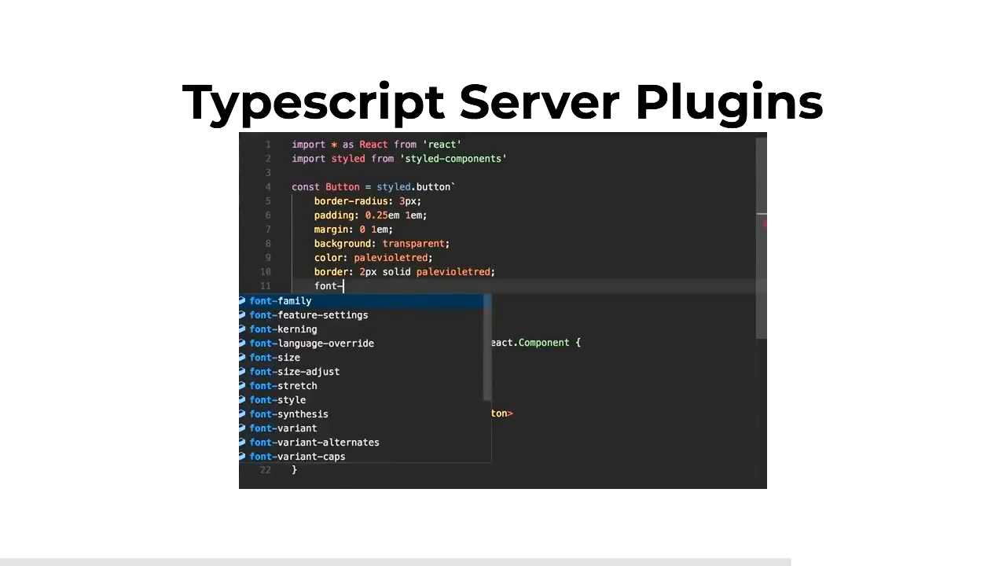